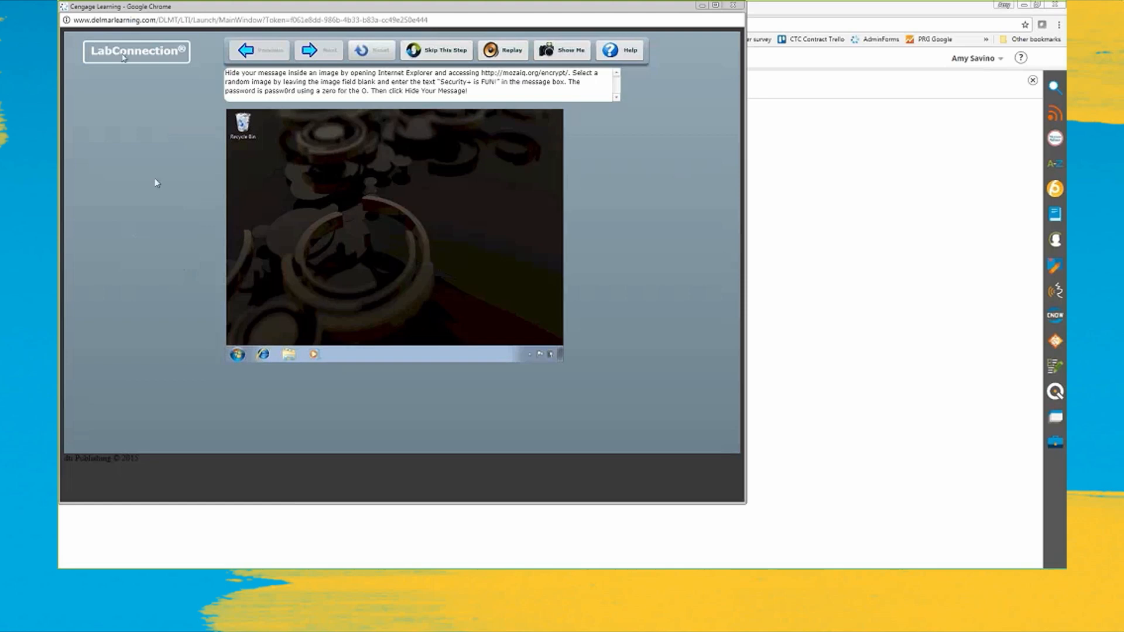
mouse_move(411, 334)
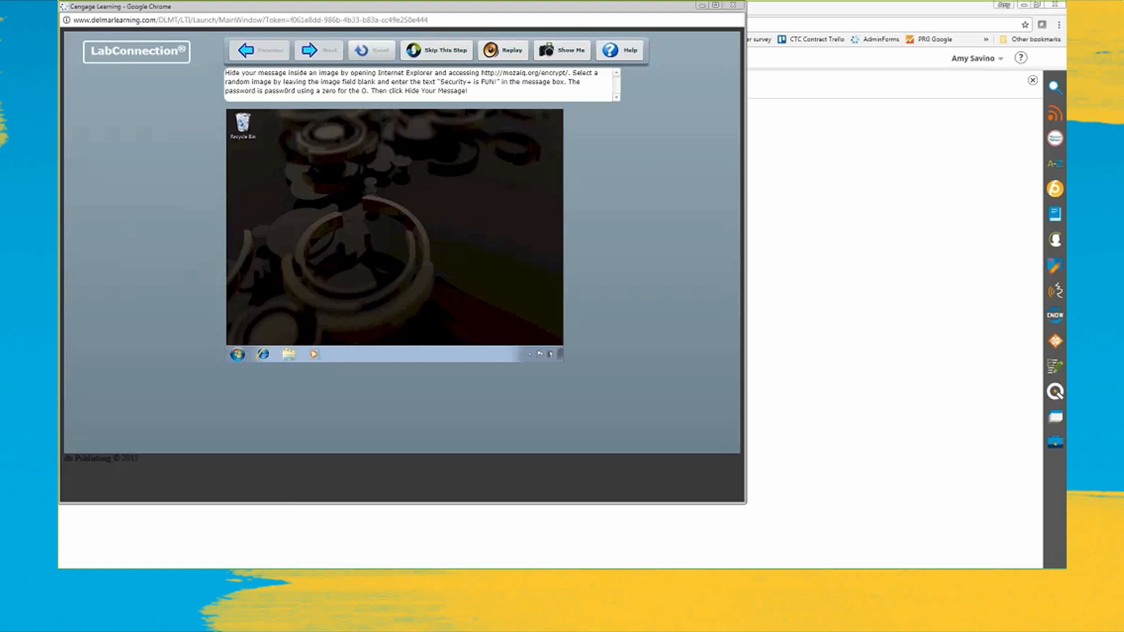
Launch Internet Explorer from the lab desktop to reach mozaiq.org/encrypt.
left_click(263, 354)
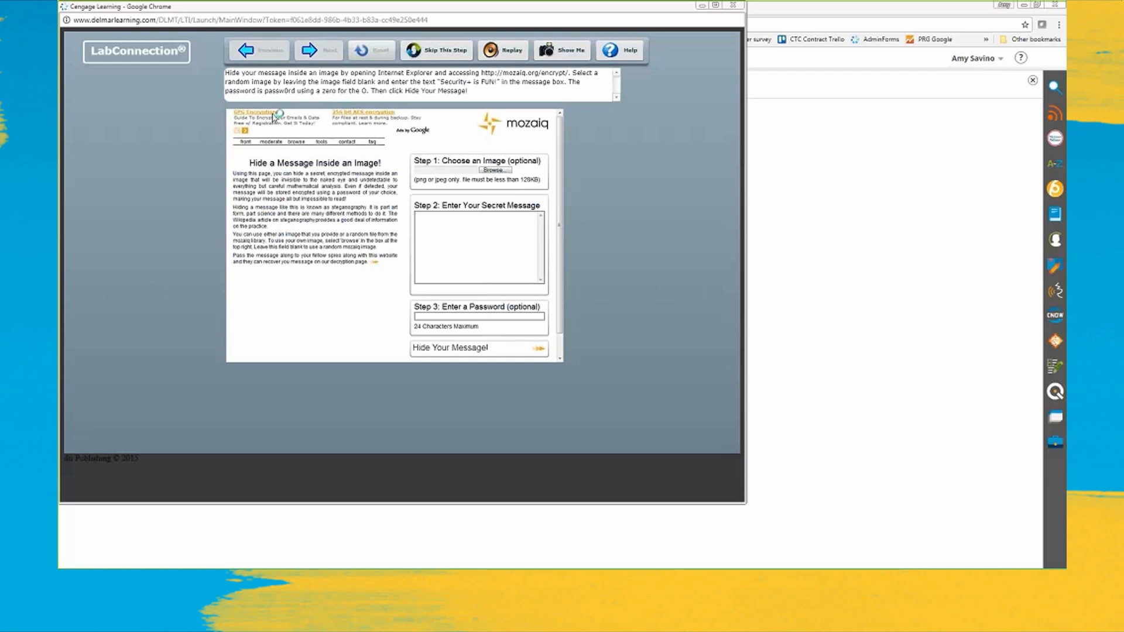
type("Security= is FUN!")
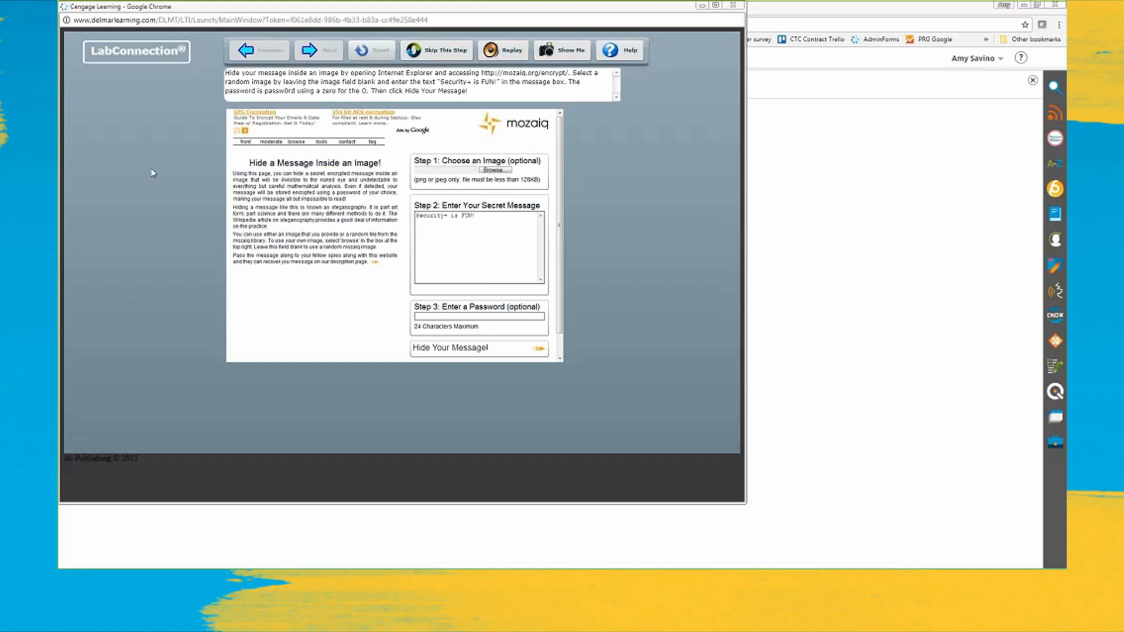
type("passw0rd")
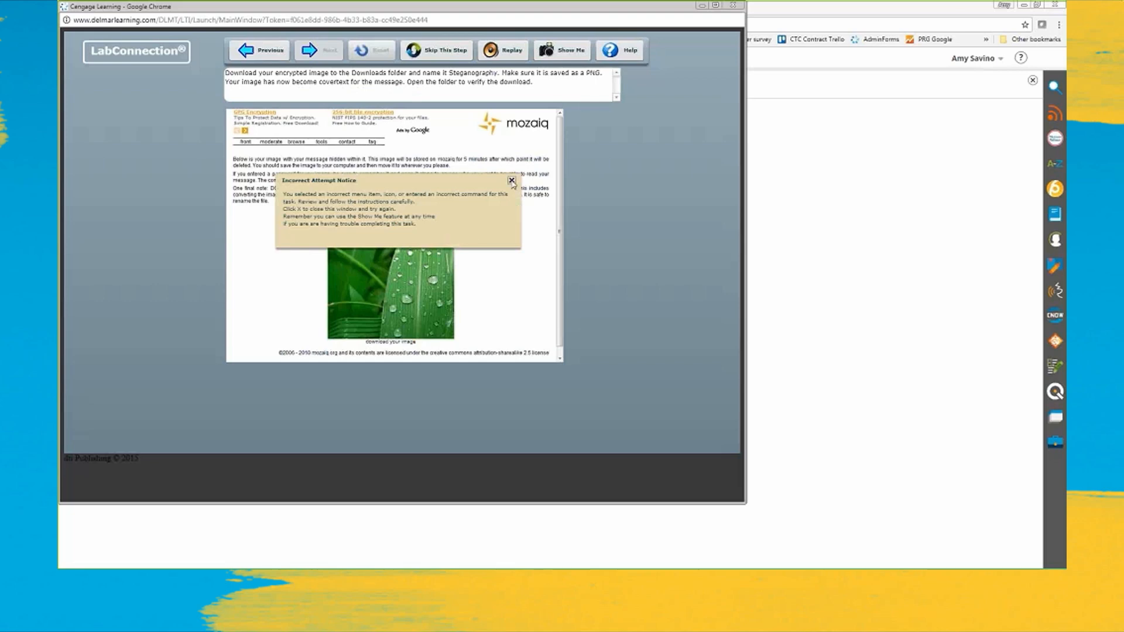
Download the encrypted leaf image as Steganography into Downloads and show it in its folder.
left_click(510, 180)
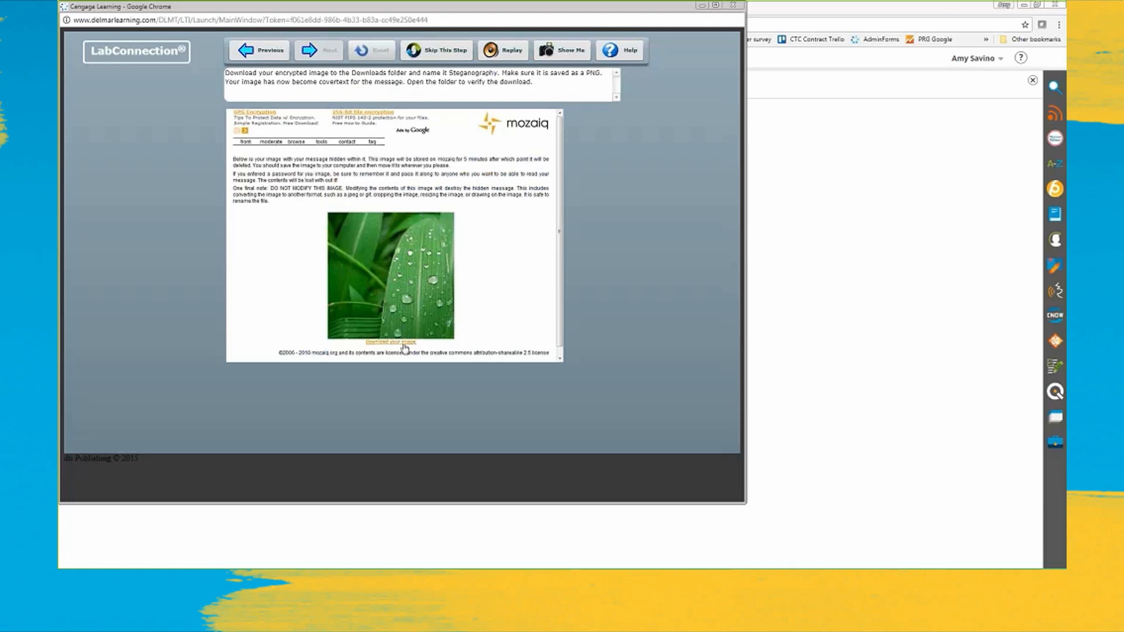
left_click(394, 342)
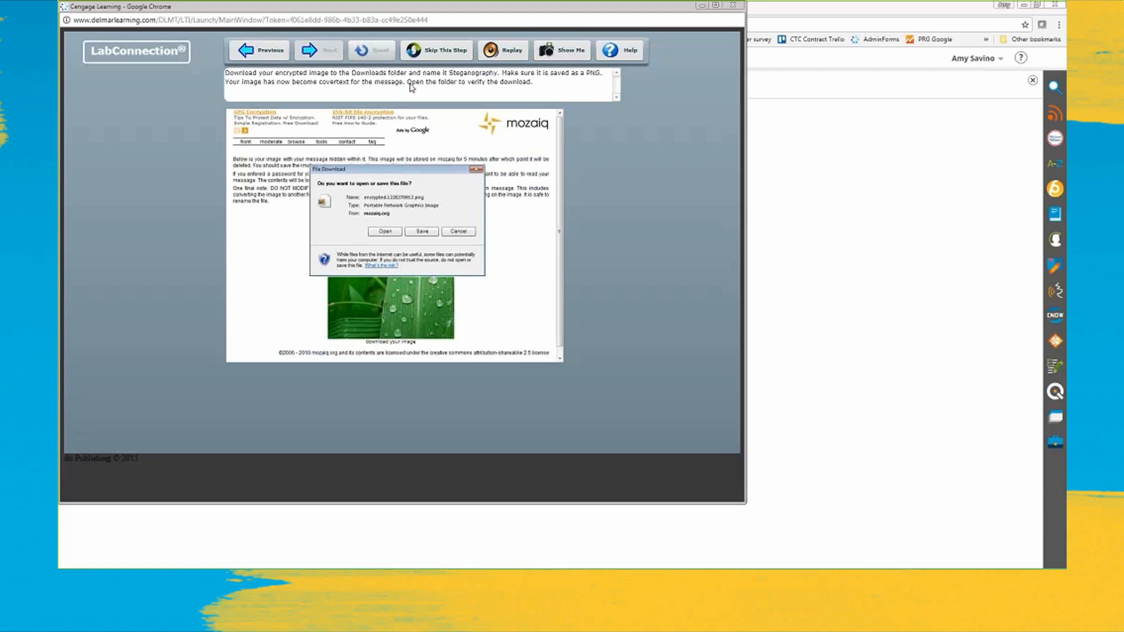
left_click(421, 231)
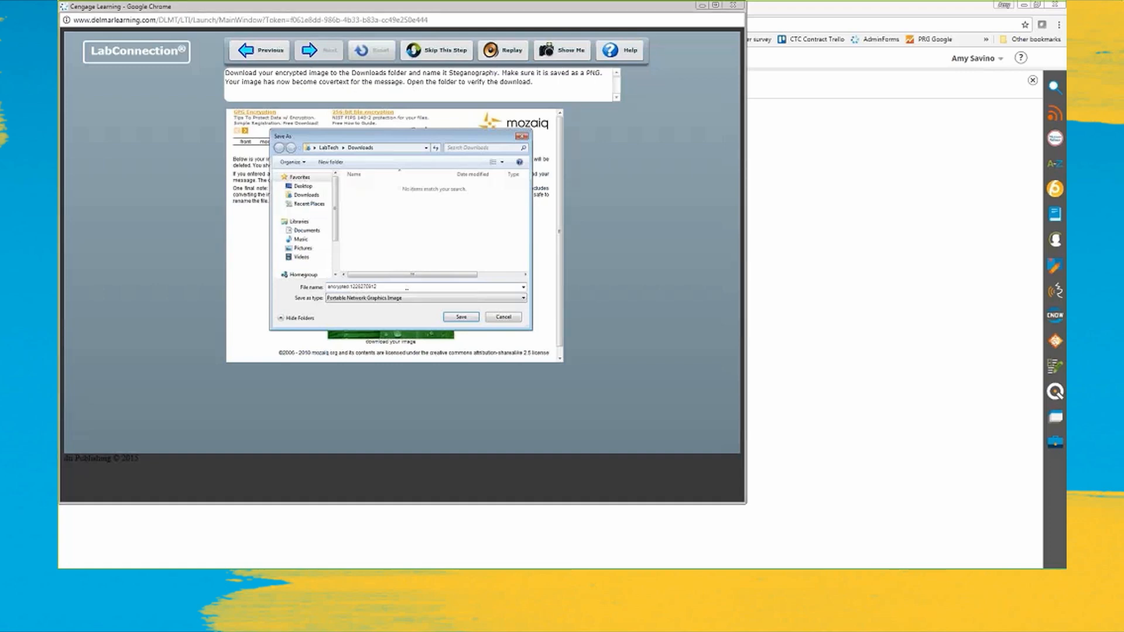
type("Steganography")
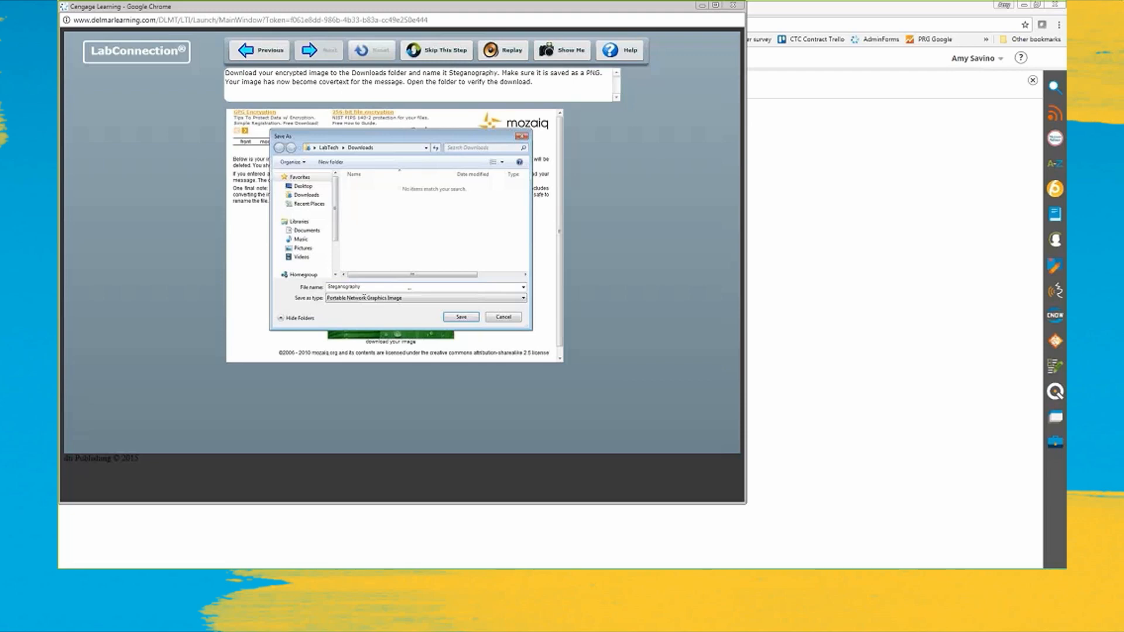
left_click(459, 317)
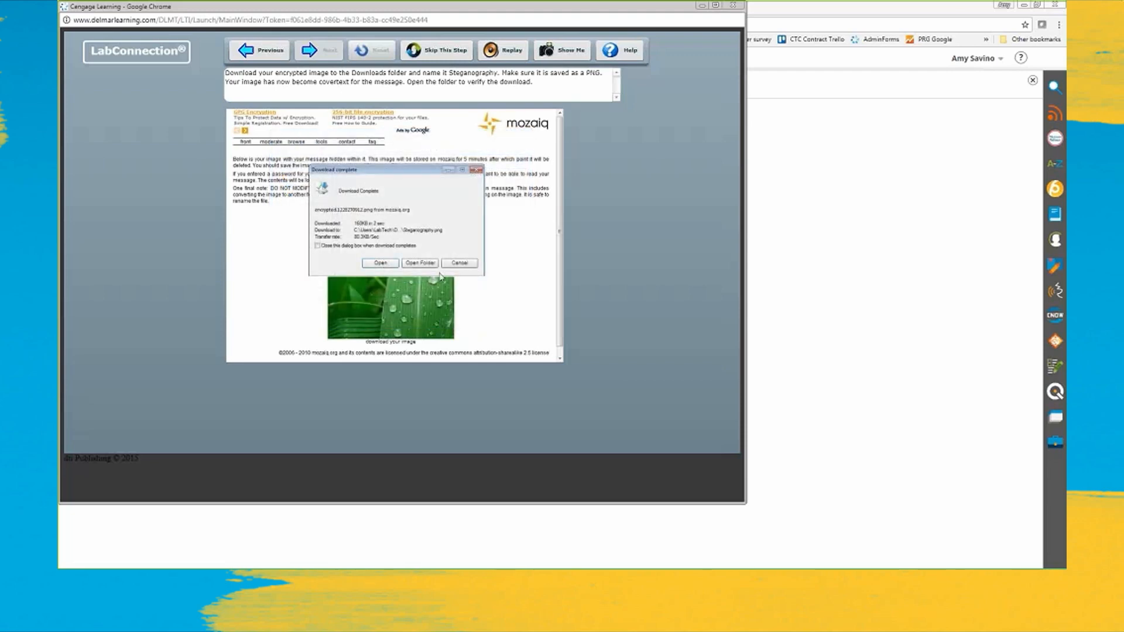
left_click(421, 262)
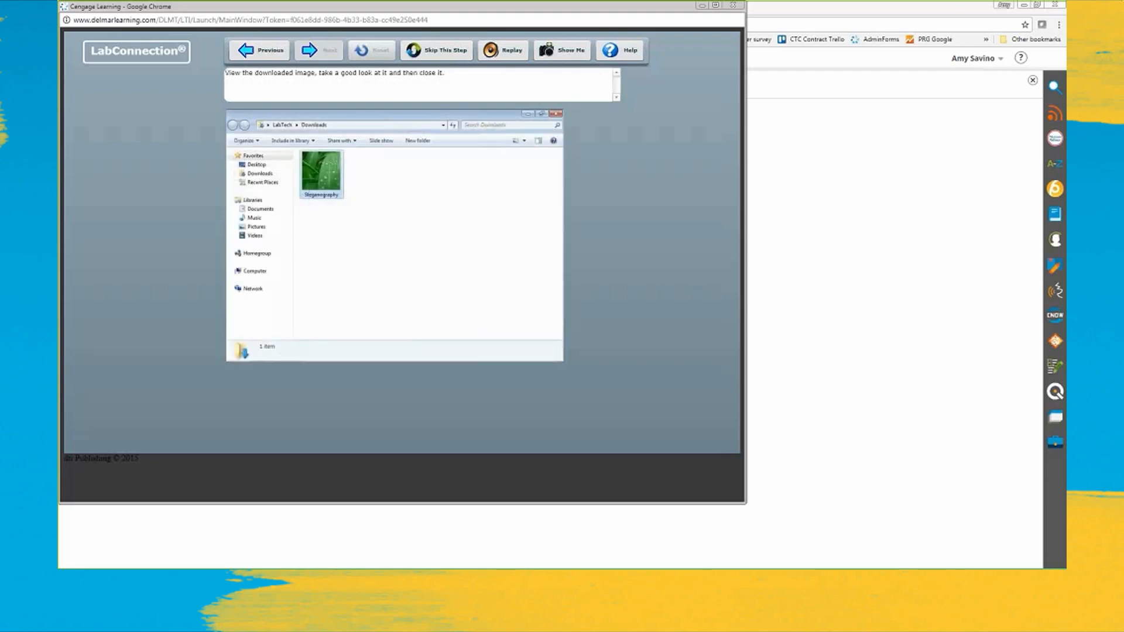
View the downloaded Steganography image from the Downloads folder.
double_click(321, 173)
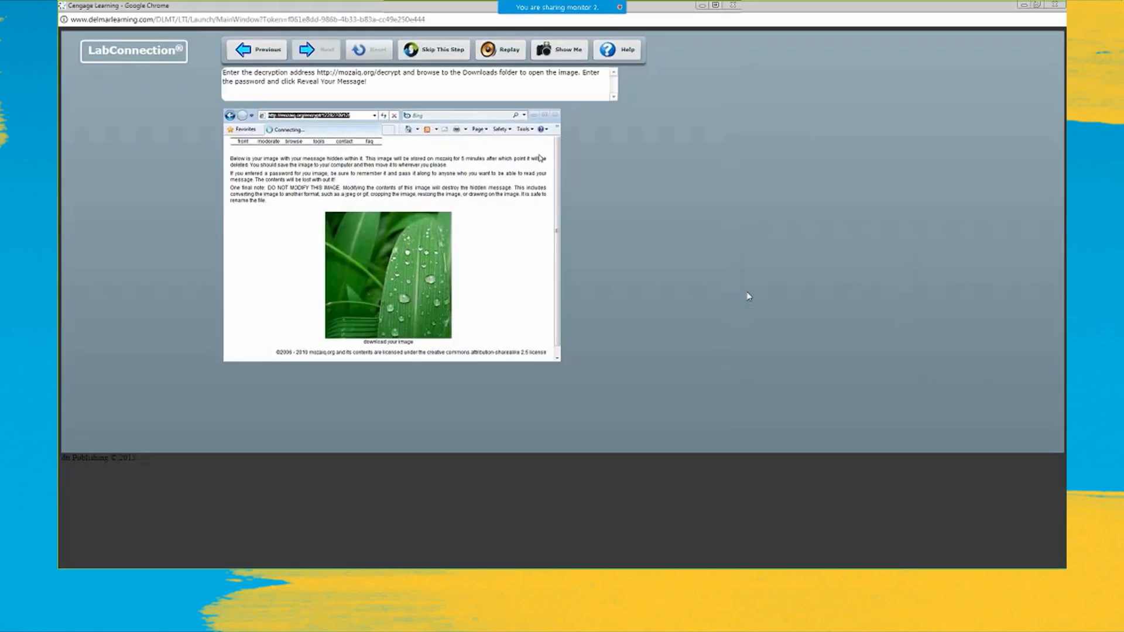
mouse_move(751, 261)
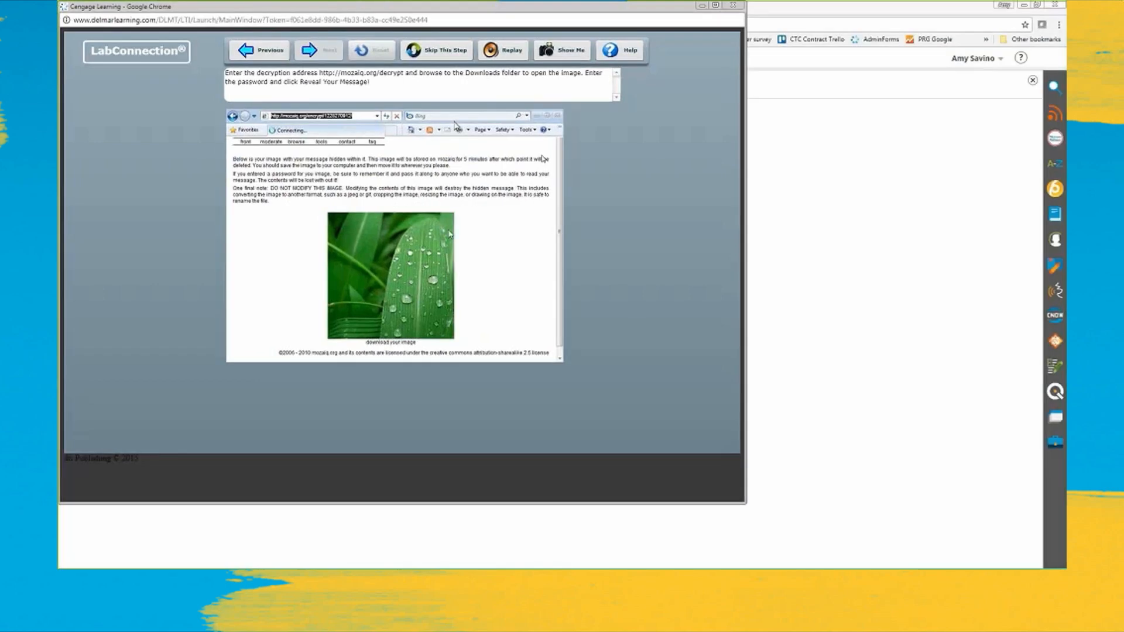
mouse_move(643, 358)
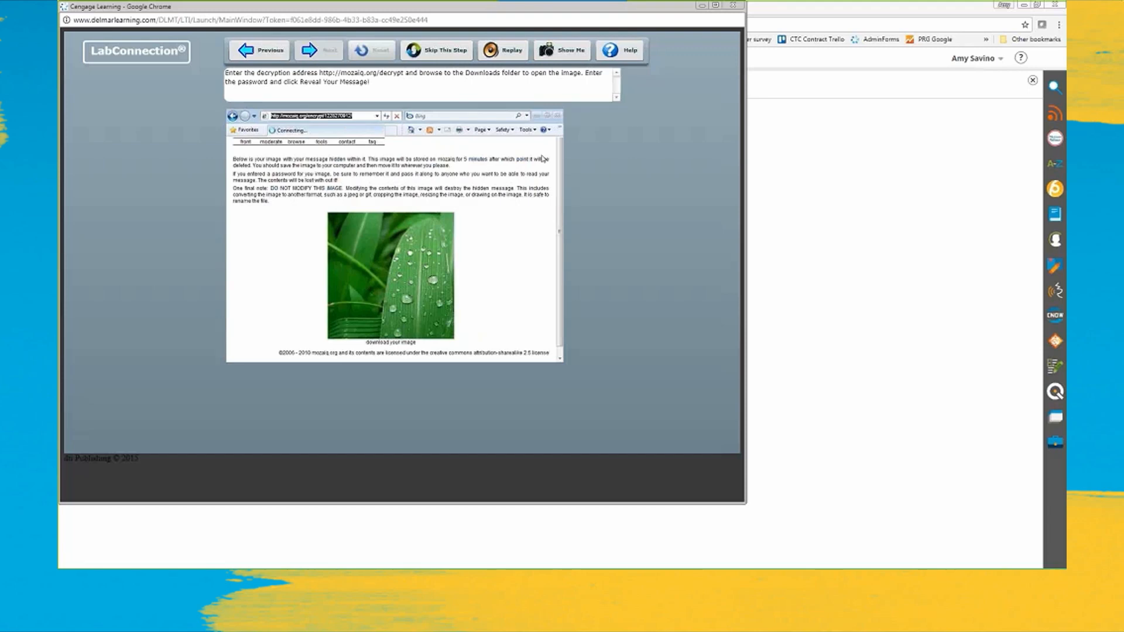
mouse_move(650, 268)
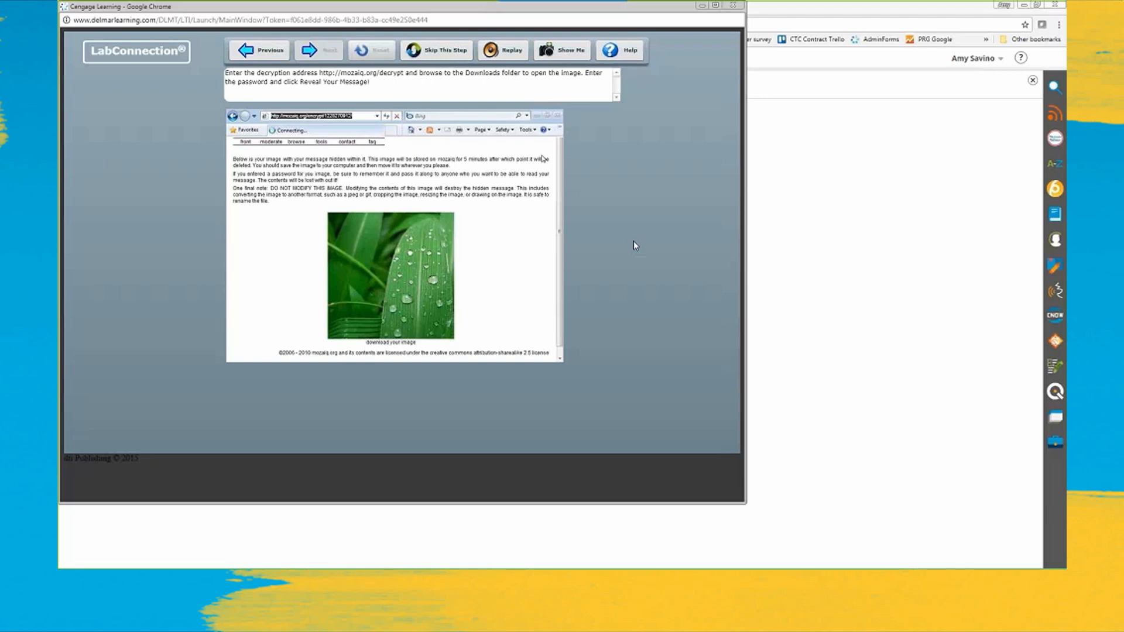
mouse_move(586, 224)
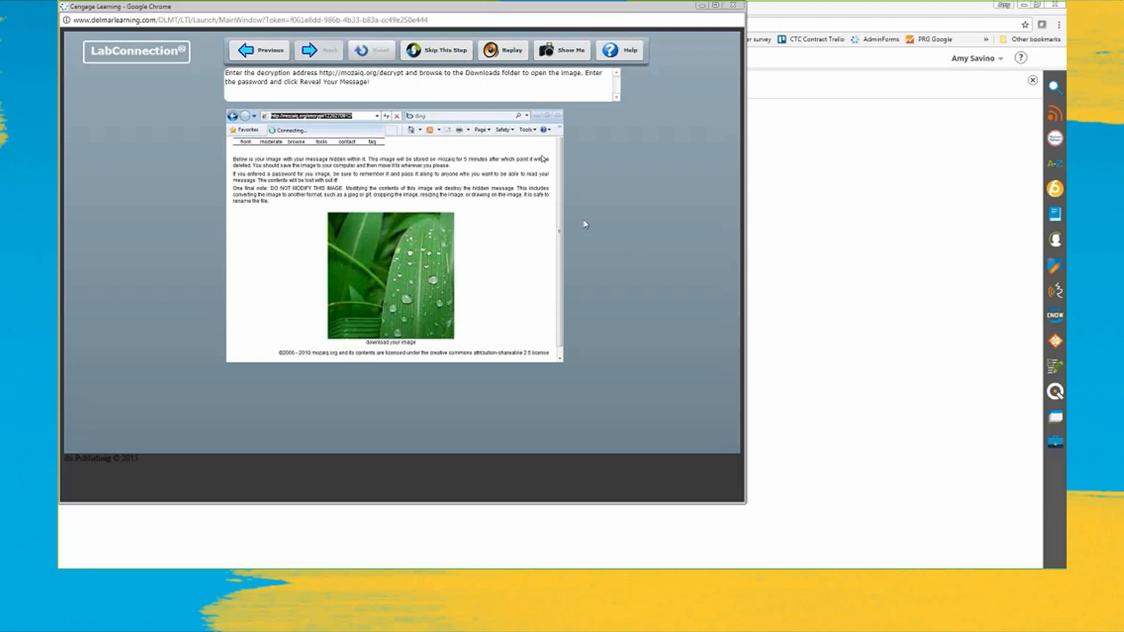
mouse_move(175, 161)
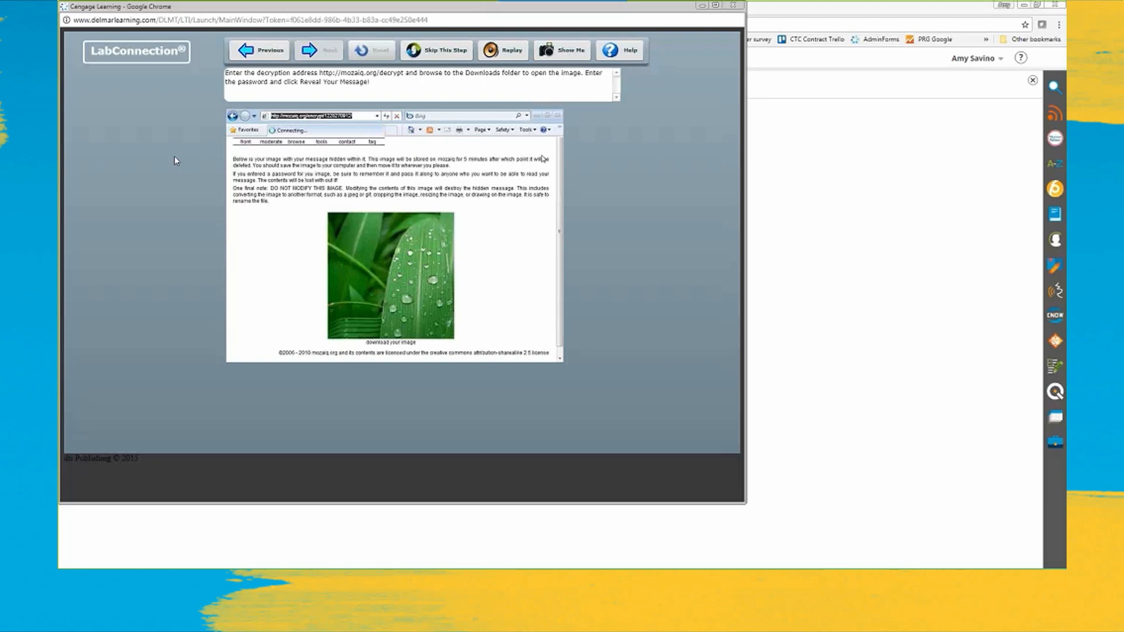
mouse_move(679, 292)
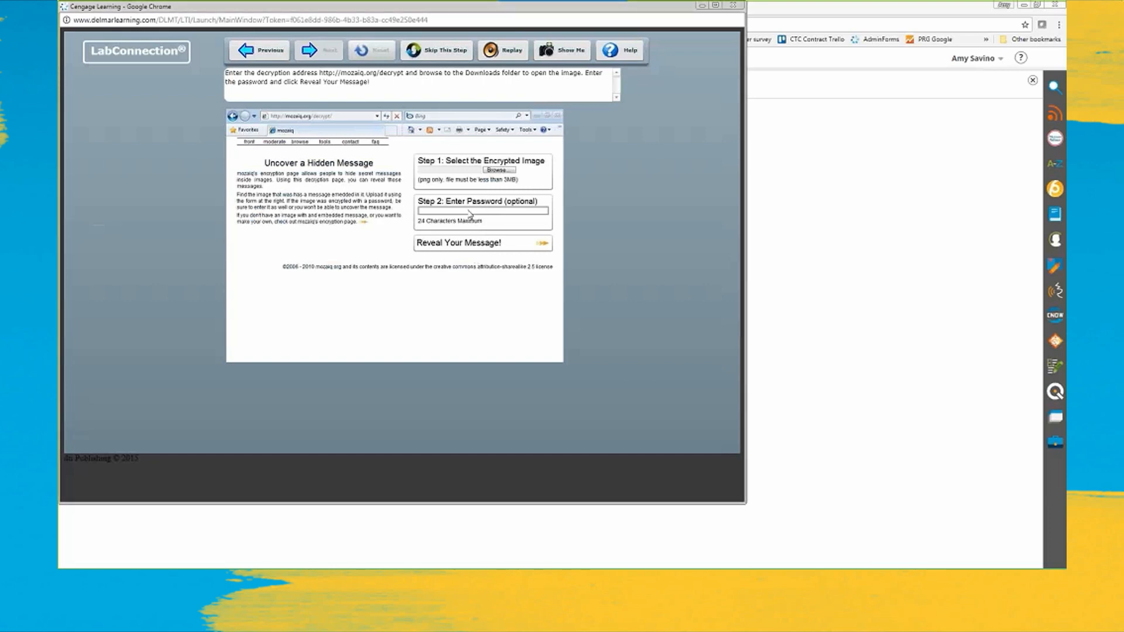
Upload Steganography from Downloads with passw0rd and reveal the hidden message 'Security+ is FUN!'.
left_click(500, 170)
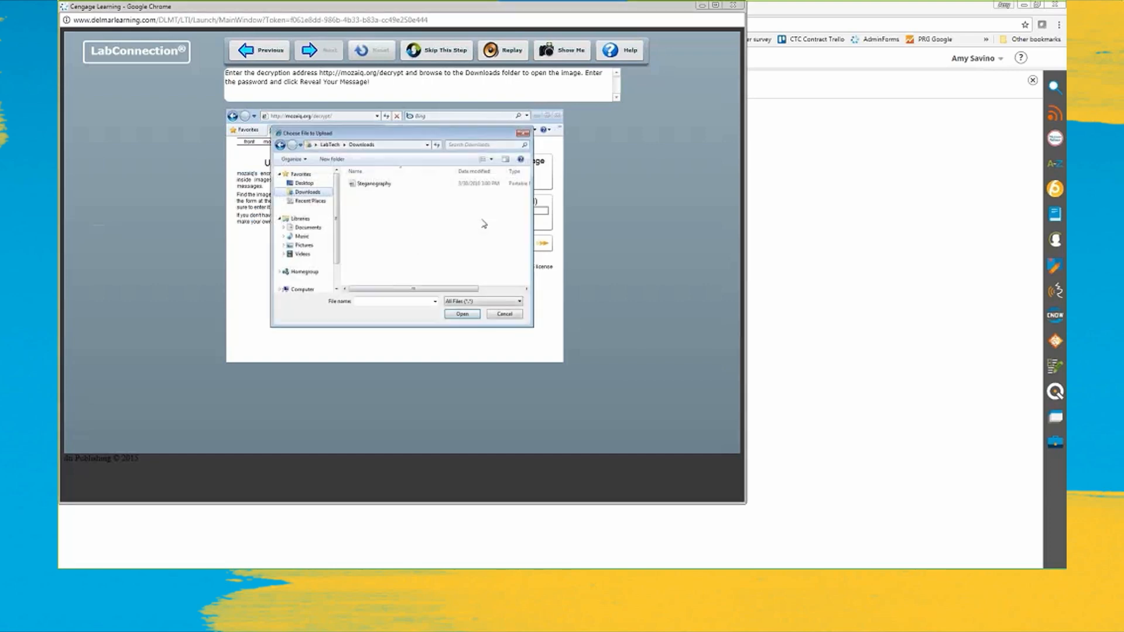
left_click(461, 314)
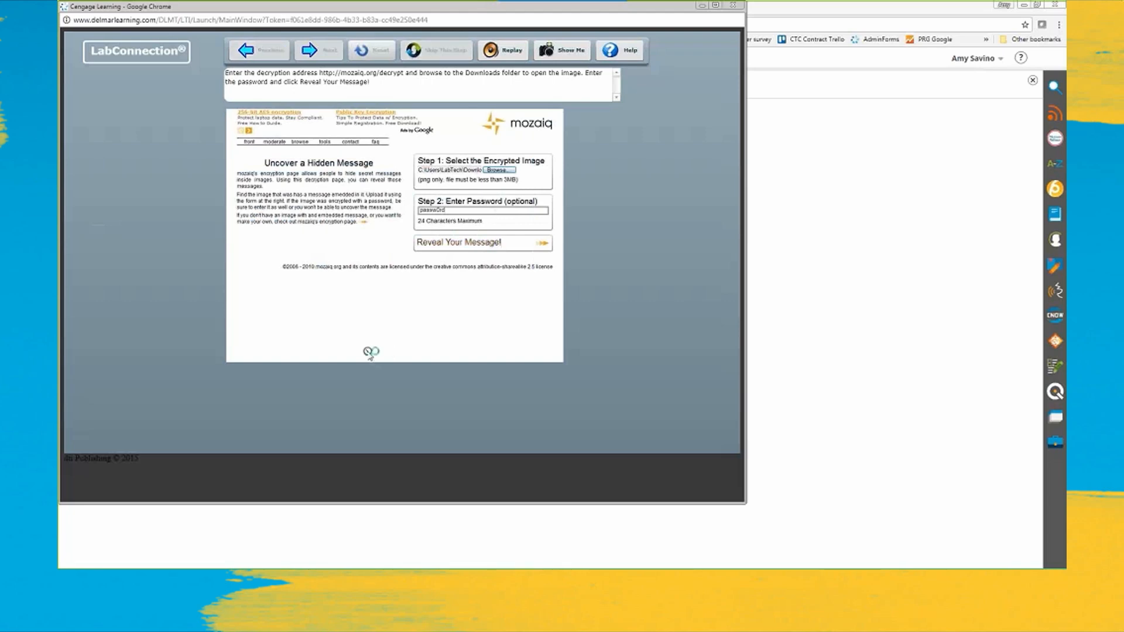
left_click(481, 244)
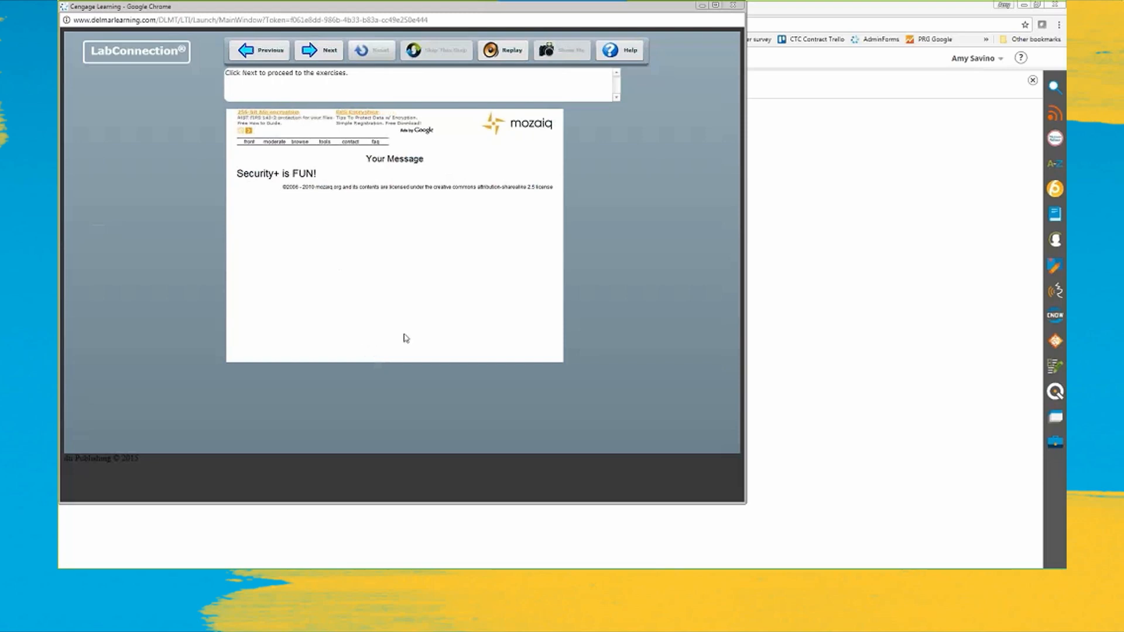
mouse_move(397, 316)
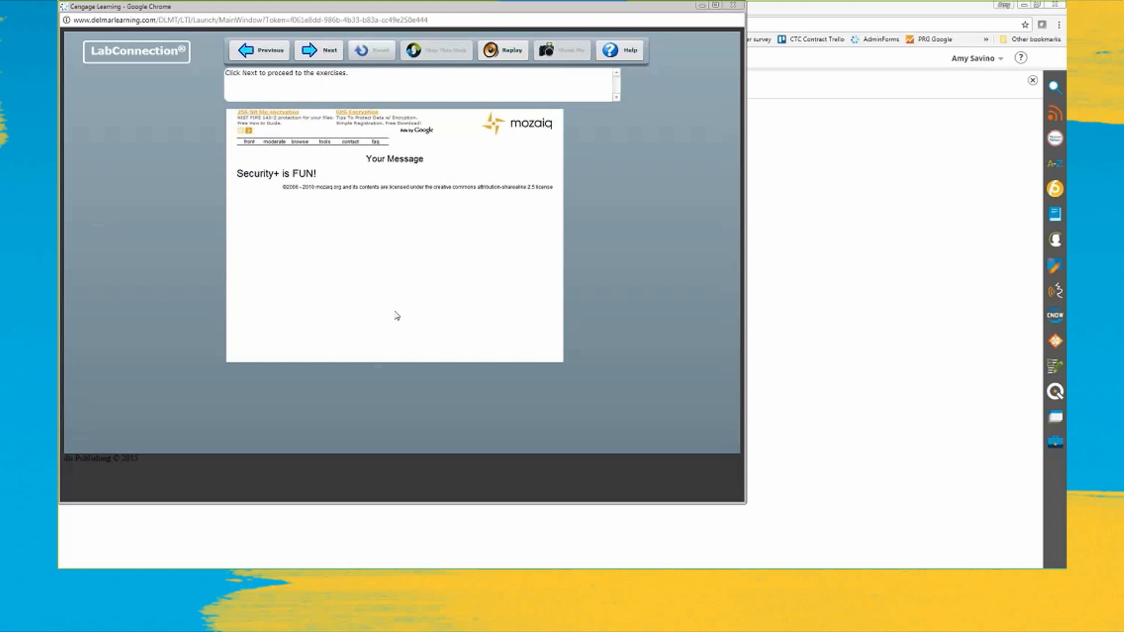
mouse_move(312, 203)
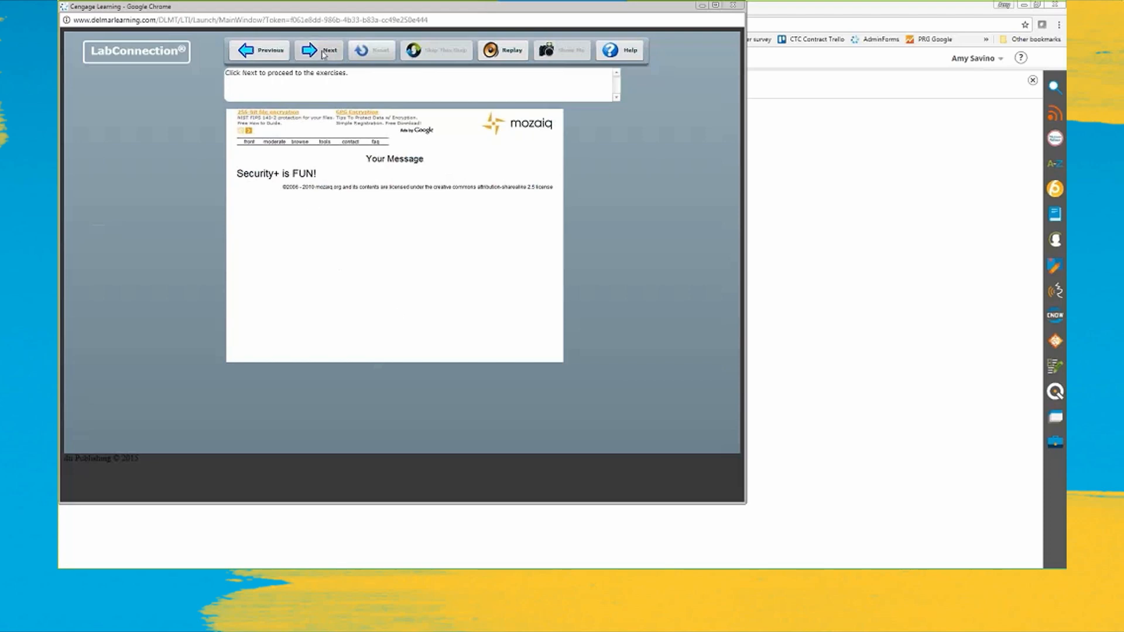
Answer the exercise questions and advance to the Chapter 5 - Lab 1 summary with its grades.
left_click(319, 50)
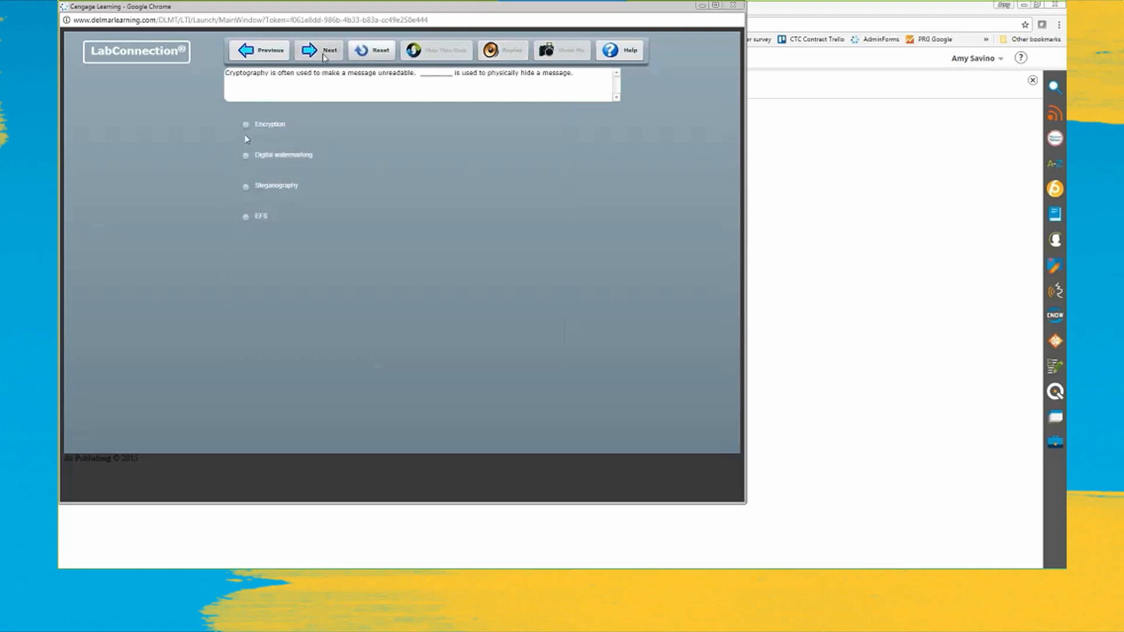
left_click(319, 50)
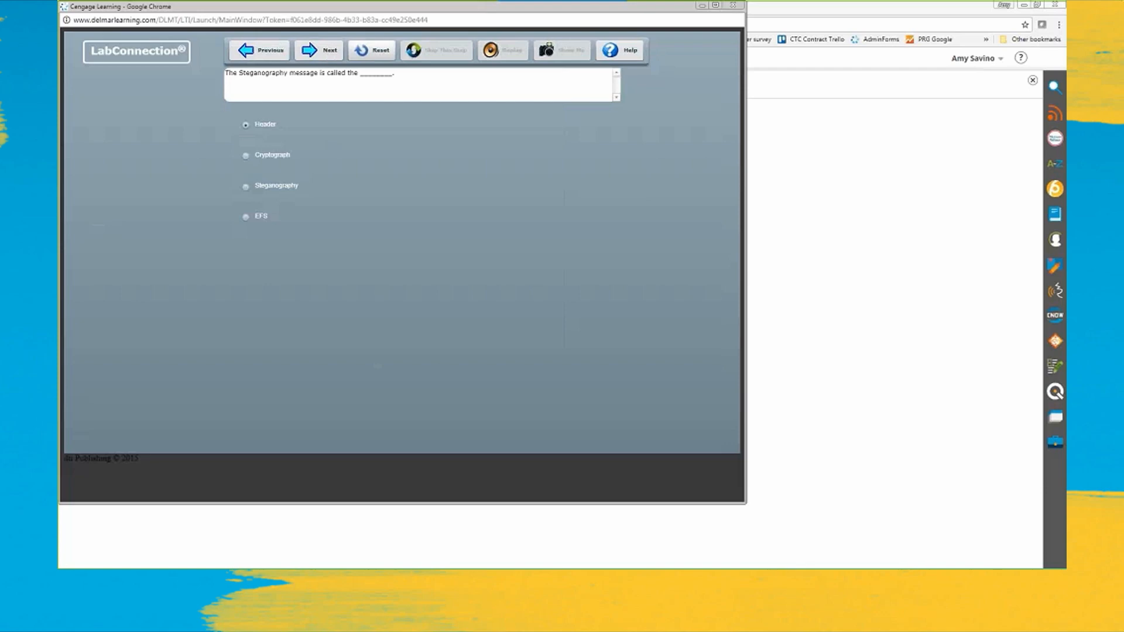
left_click(319, 50)
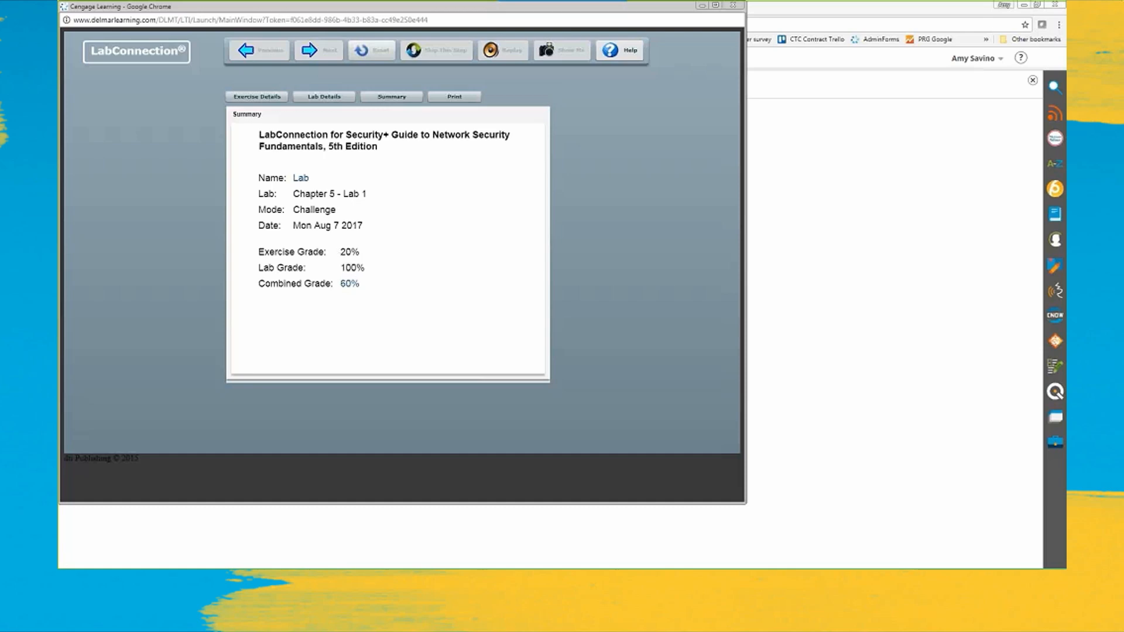
double_click(349, 251)
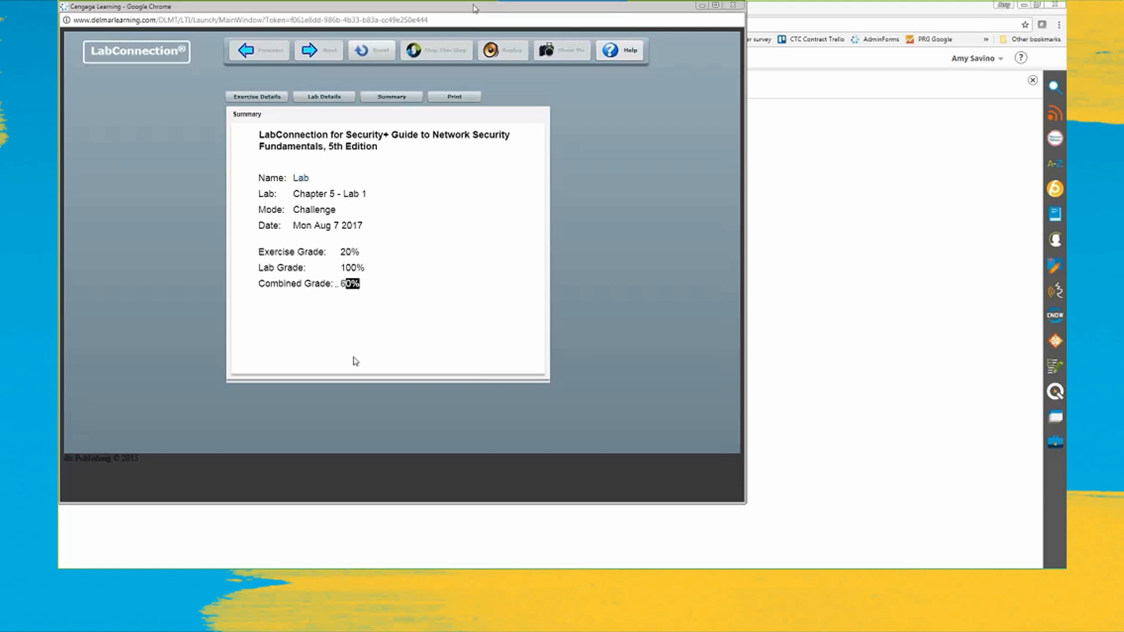
left_click(257, 127)
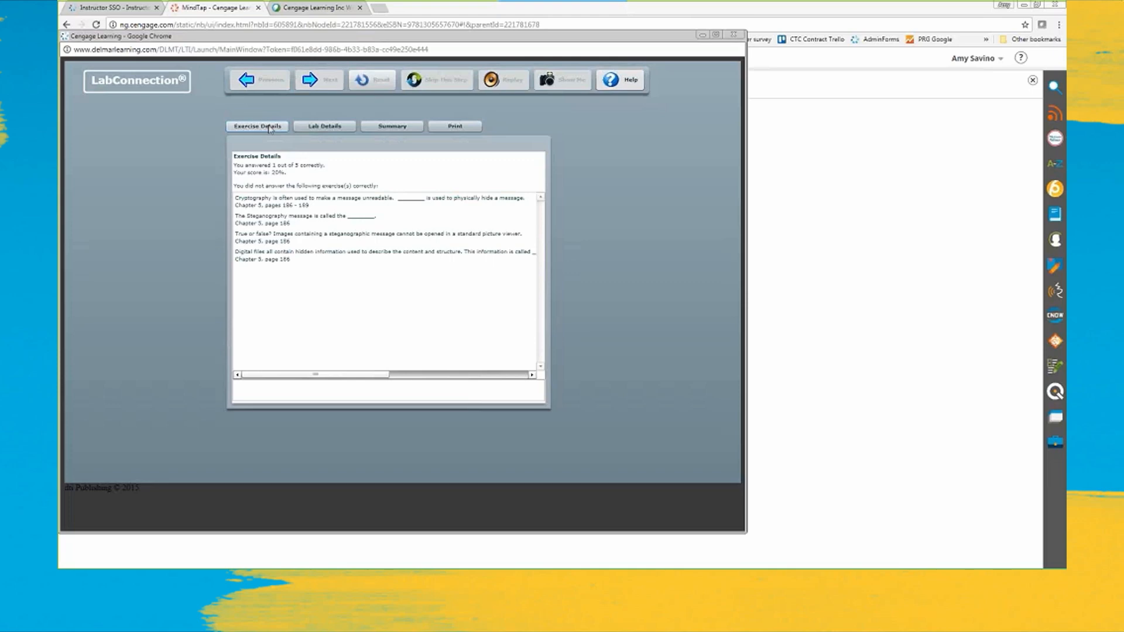
left_click(384, 254)
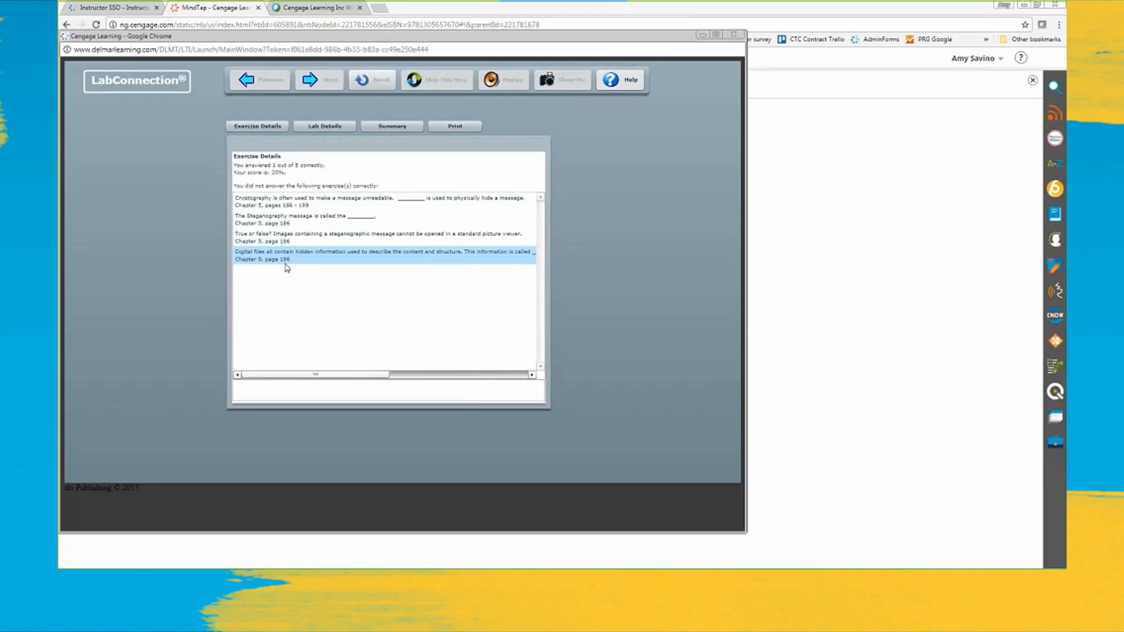
left_click(324, 125)
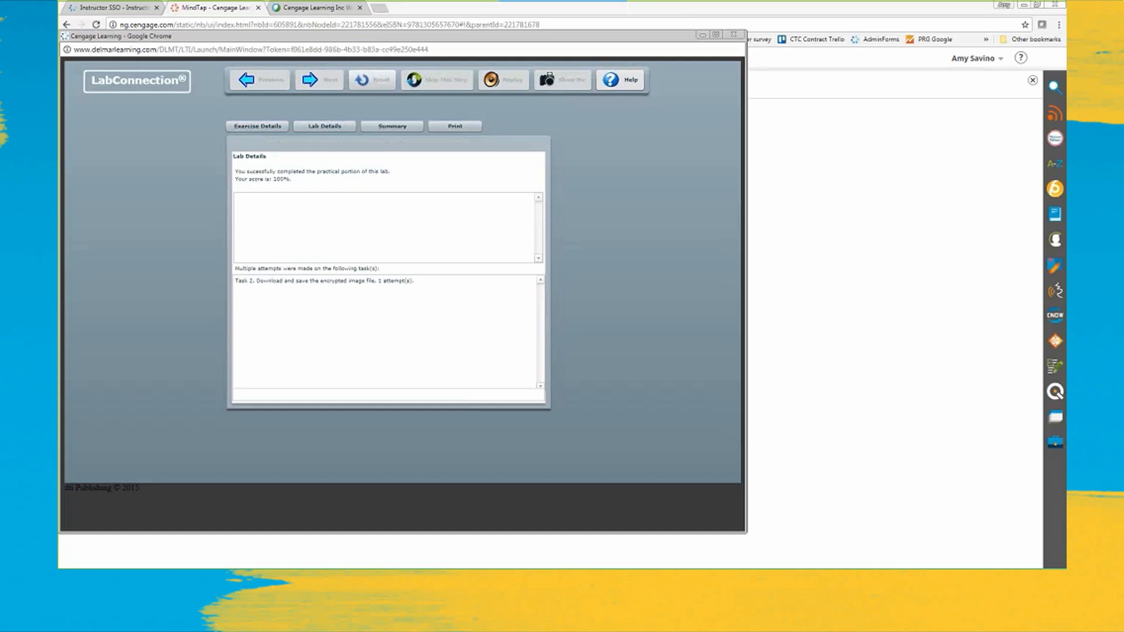
left_click(391, 127)
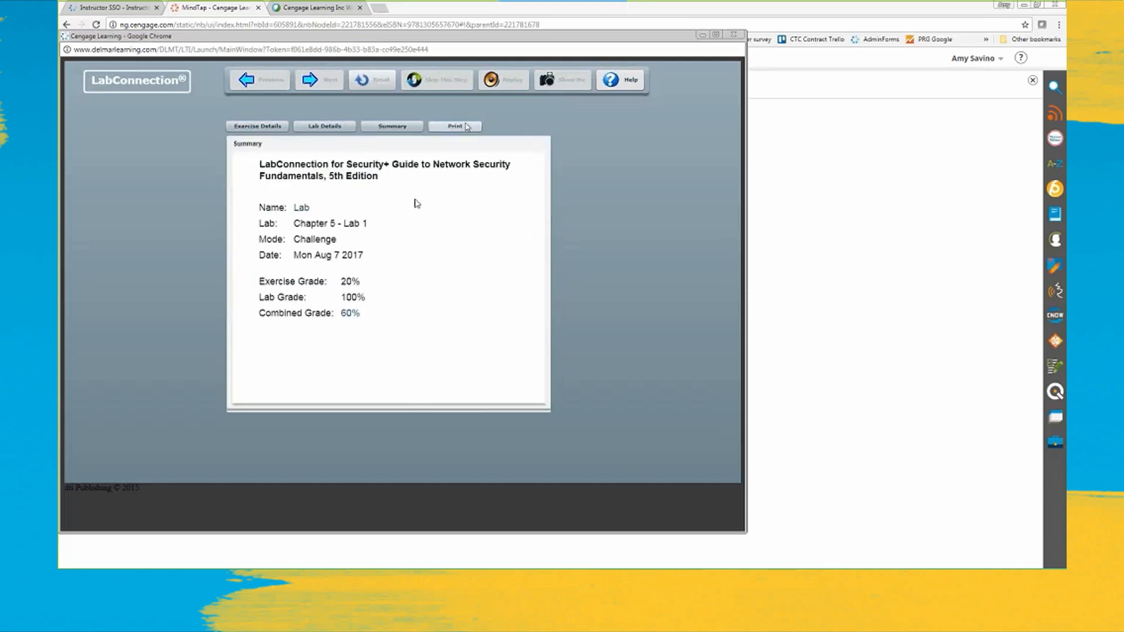